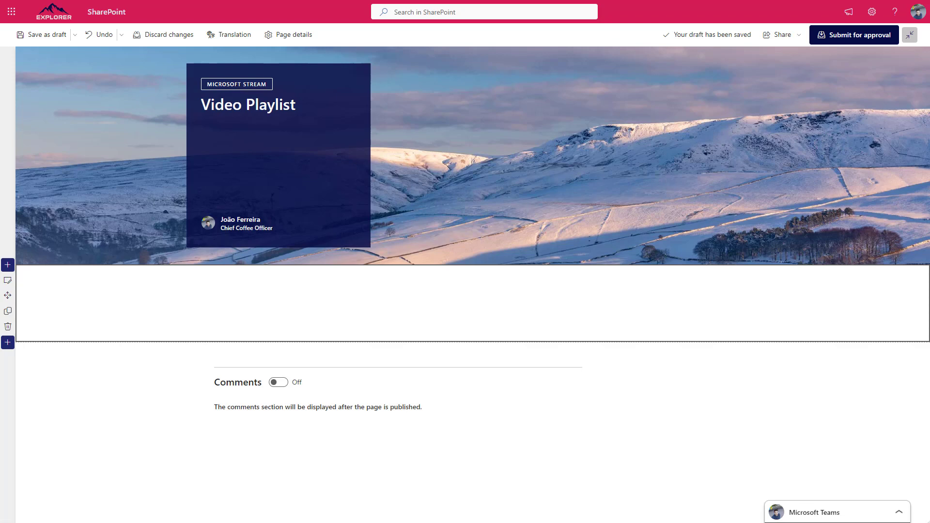
mouse_move(306, 324)
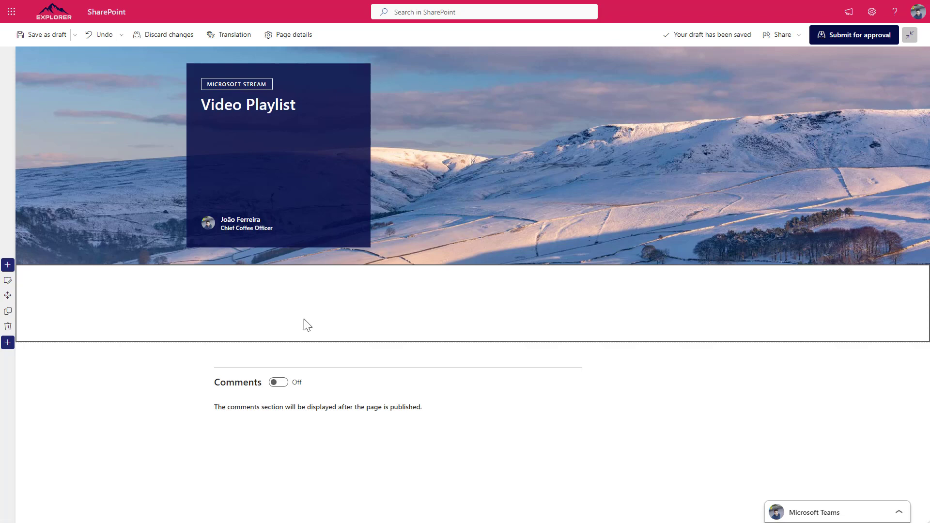
mouse_move(637, 321)
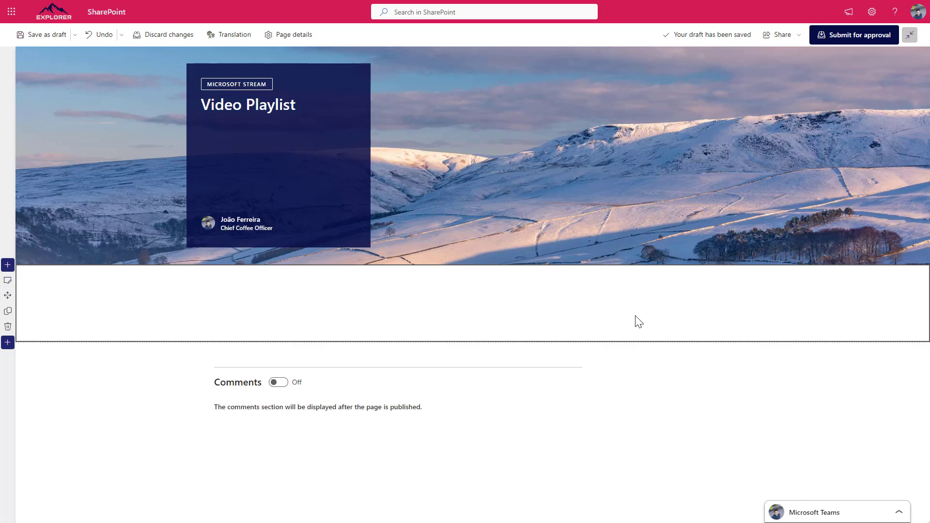
- Add a Stream web part to the empty section after searching the picker for 'stre'
left_click(473, 273)
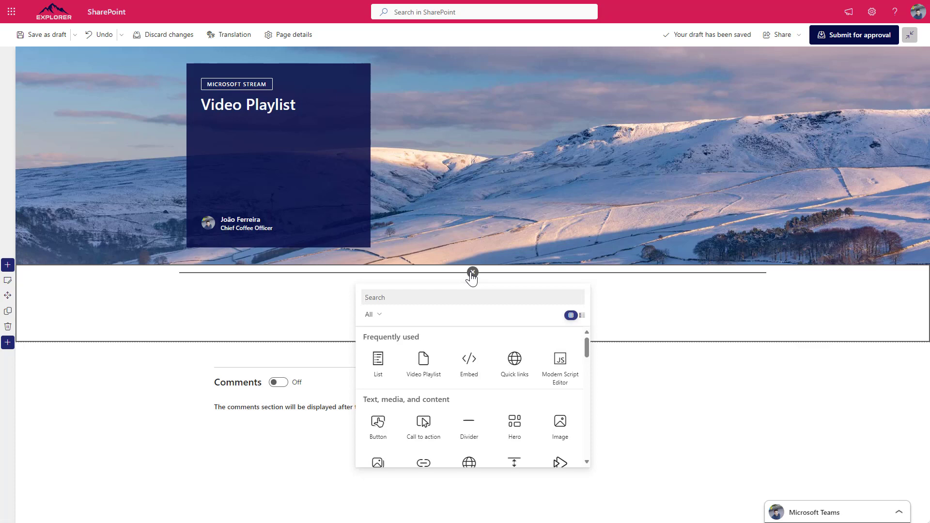
type("stre")
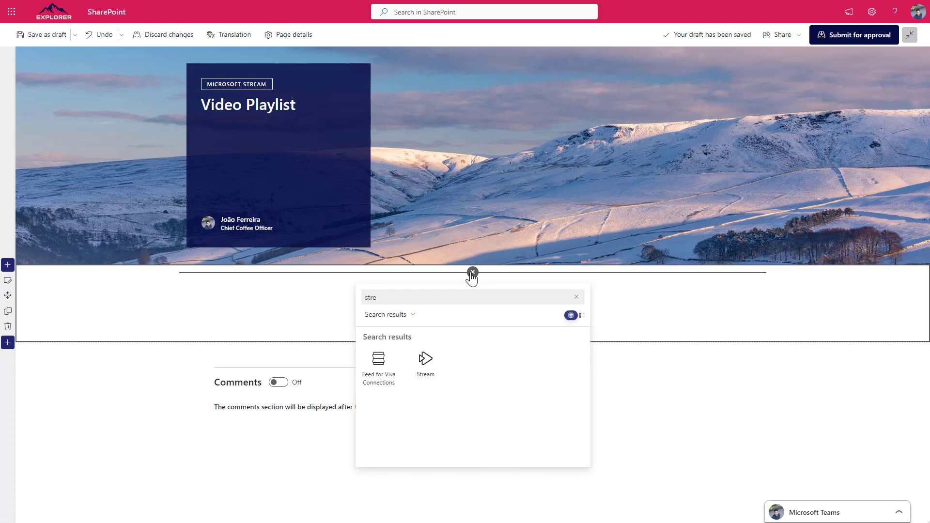
left_click(473, 273)
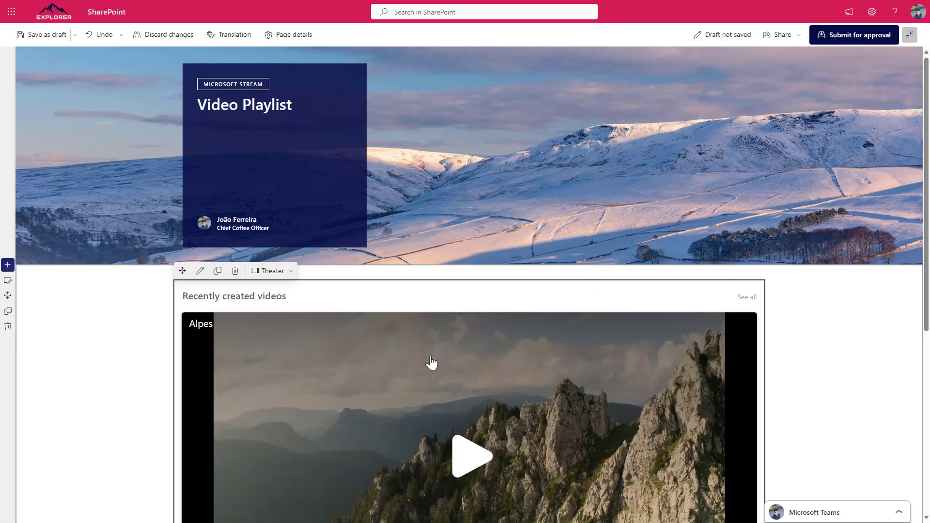
- Open the Stream web part's settings and page through the video carousel and back
scroll("down", 3)
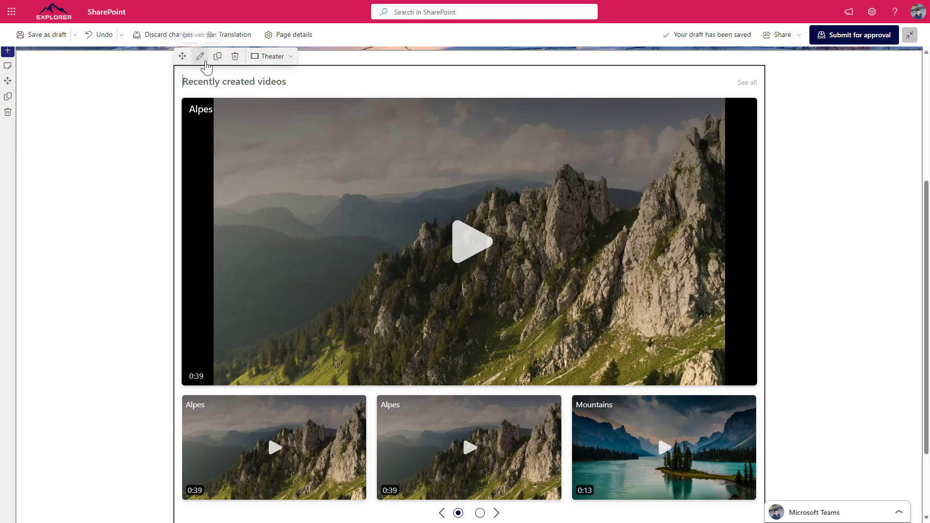
left_click(201, 56)
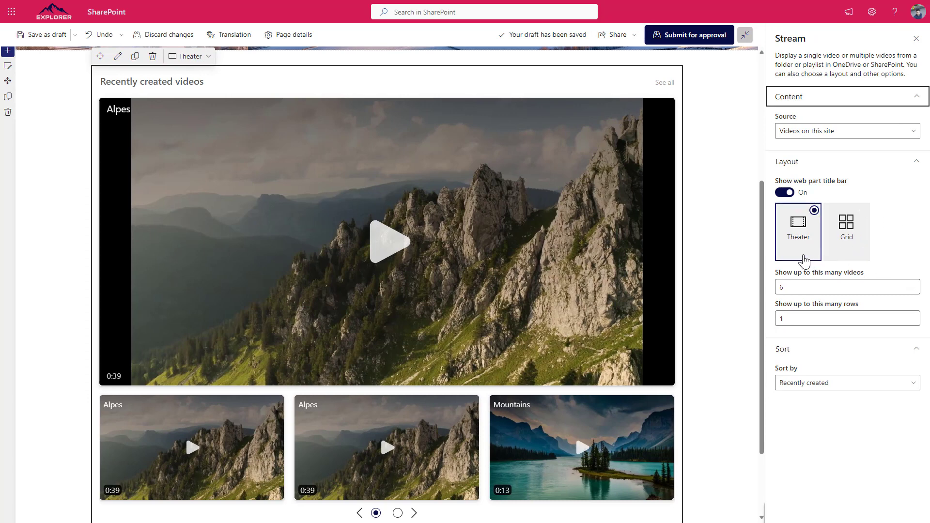
mouse_move(812, 253)
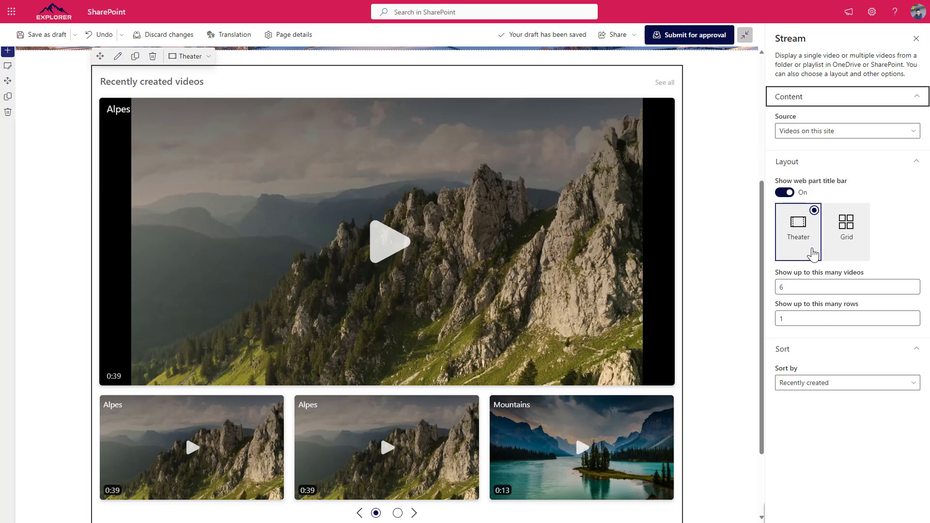
left_click(842, 319)
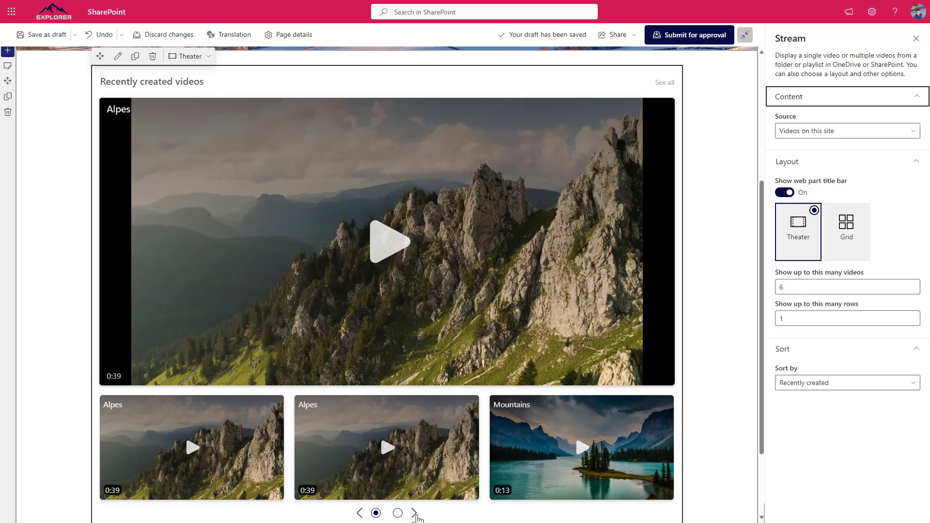
left_click(413, 513)
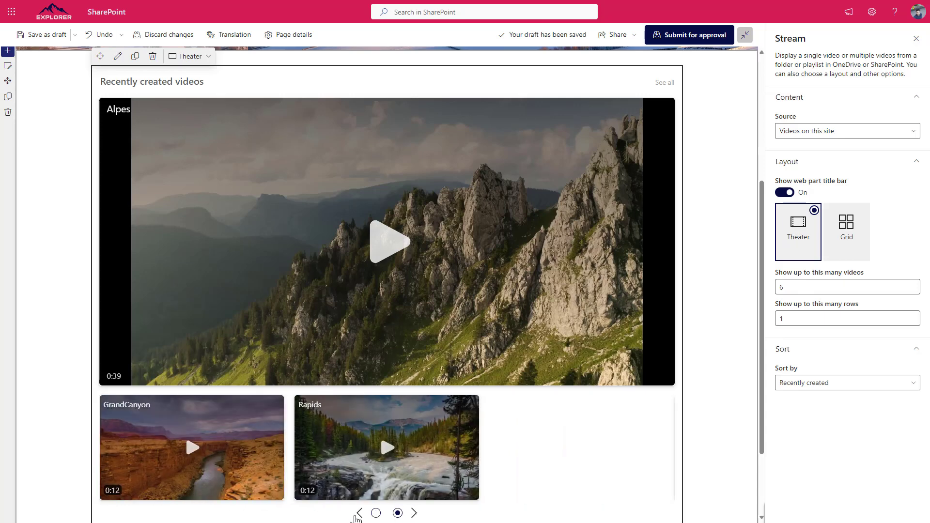
left_click(413, 513)
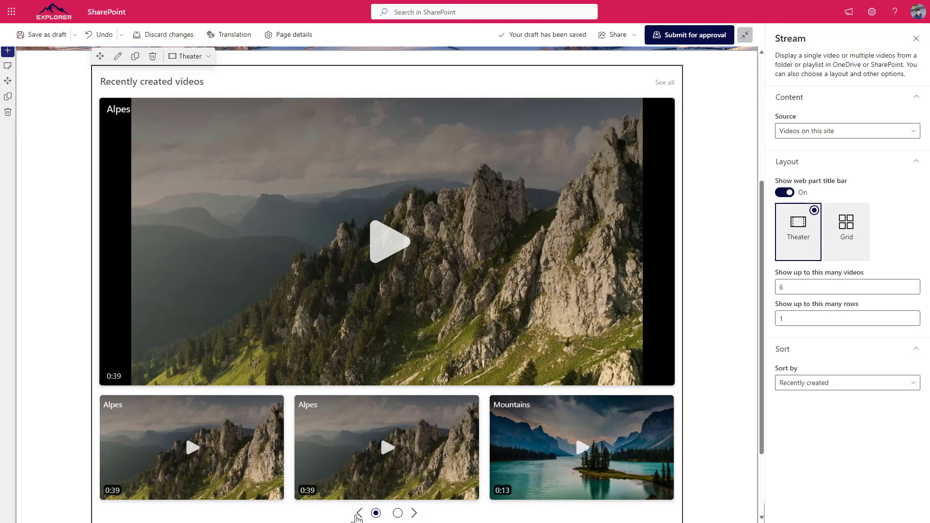
mouse_move(833, 268)
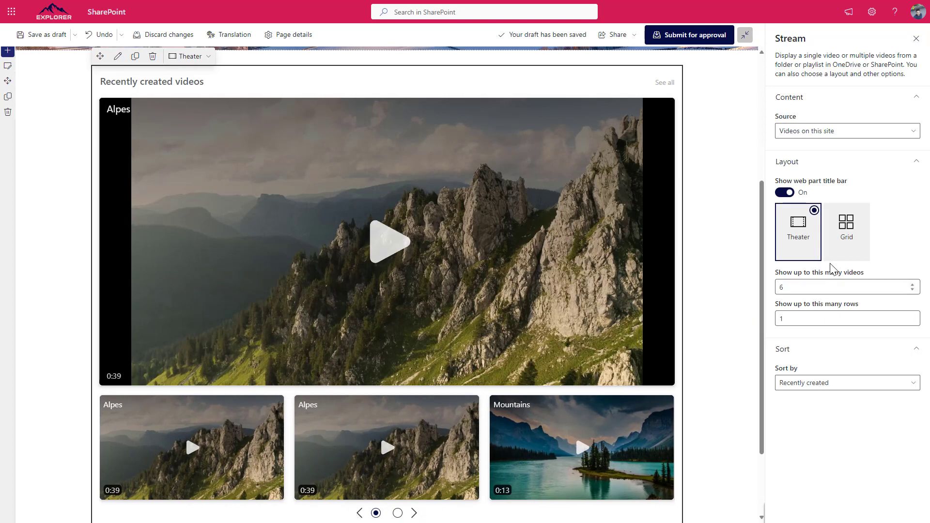
- Change the Stream web part's layout from theater to Grid
left_click(846, 224)
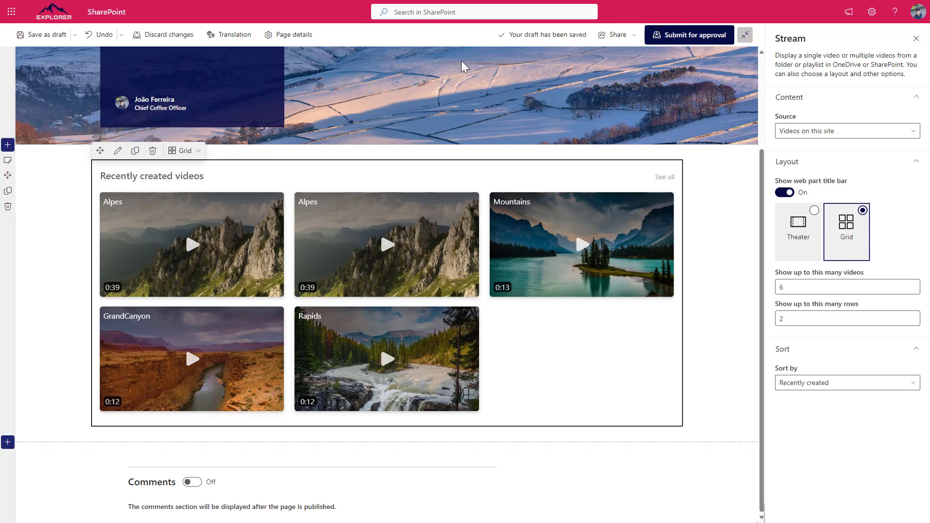
mouse_move(332, 299)
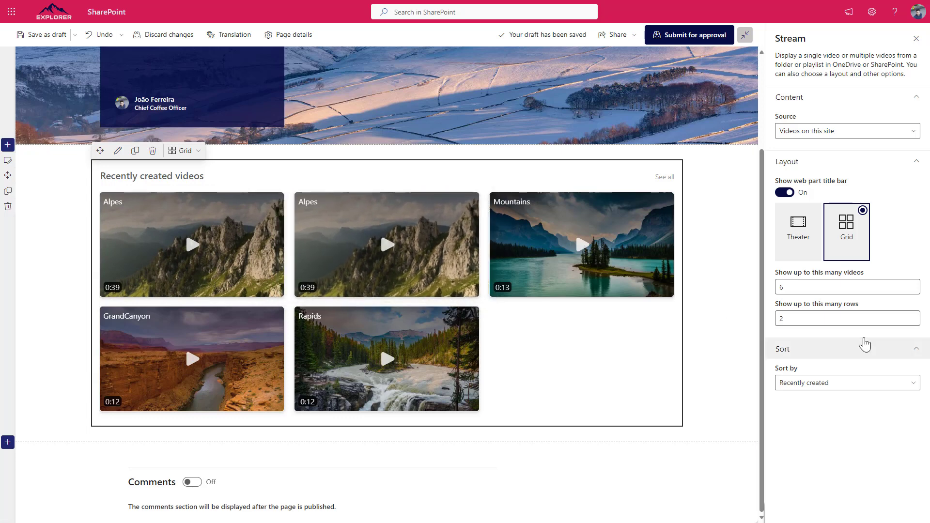
left_click(847, 286)
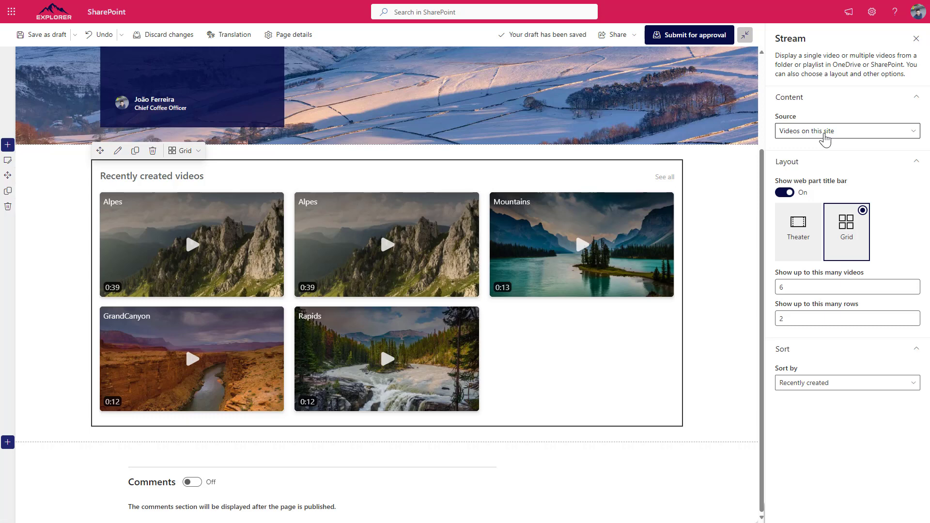
- Open the Stream web part's video Source options
left_click(846, 131)
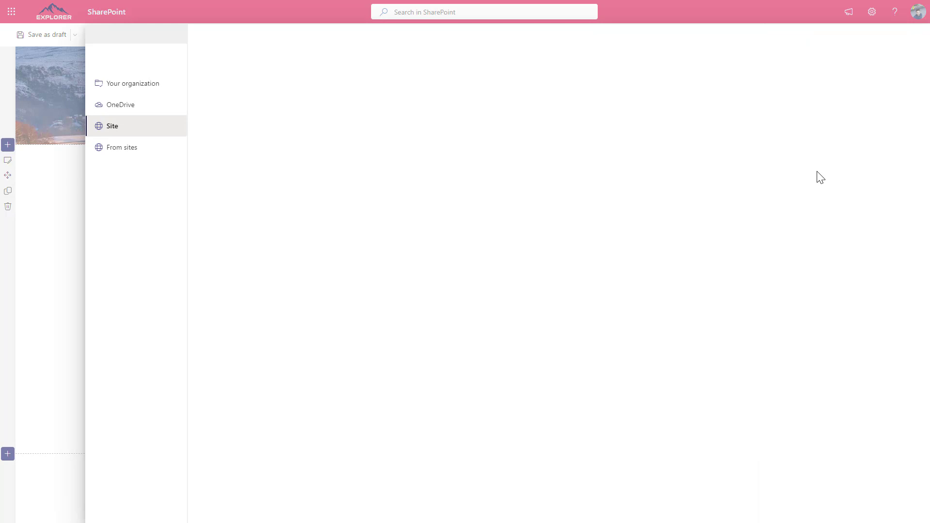
mouse_move(68, 304)
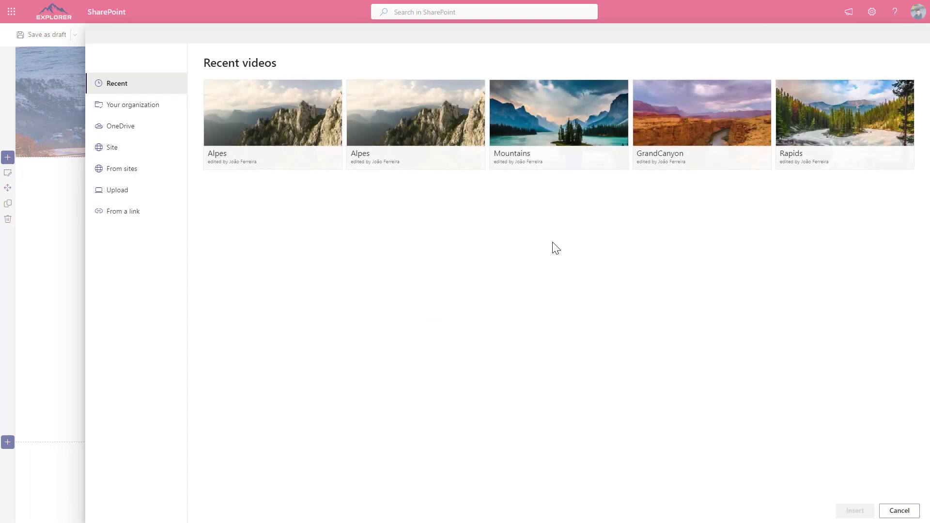
mouse_move(820, 411)
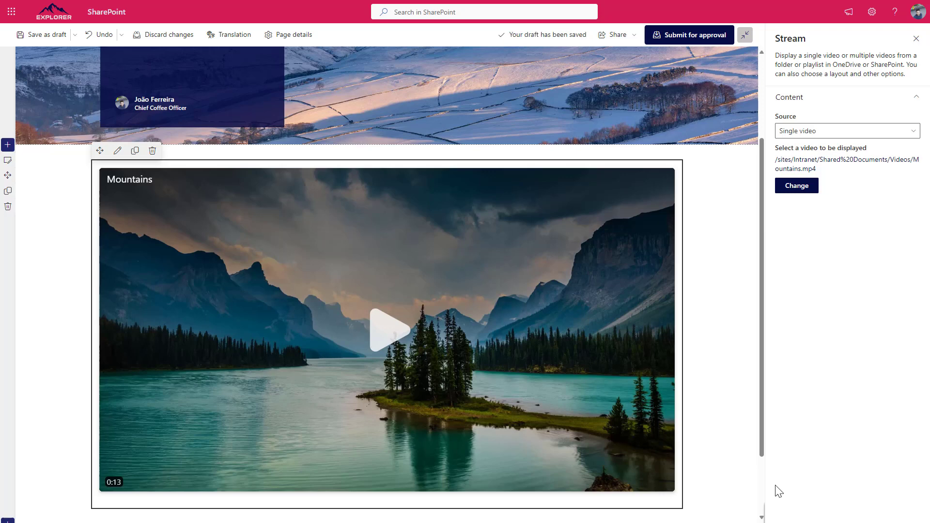
mouse_move(574, 370)
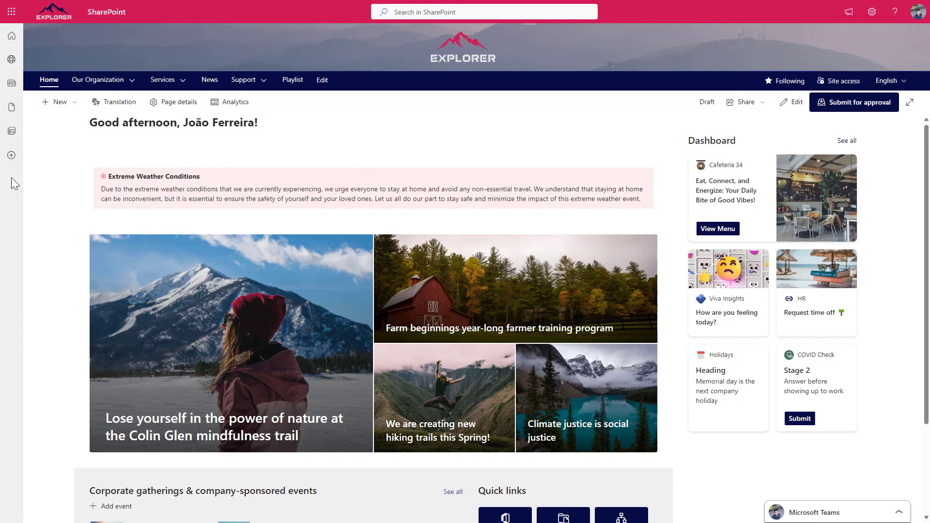
- Start a new list in Microsoft Lists using the Playlist template
left_click(10, 156)
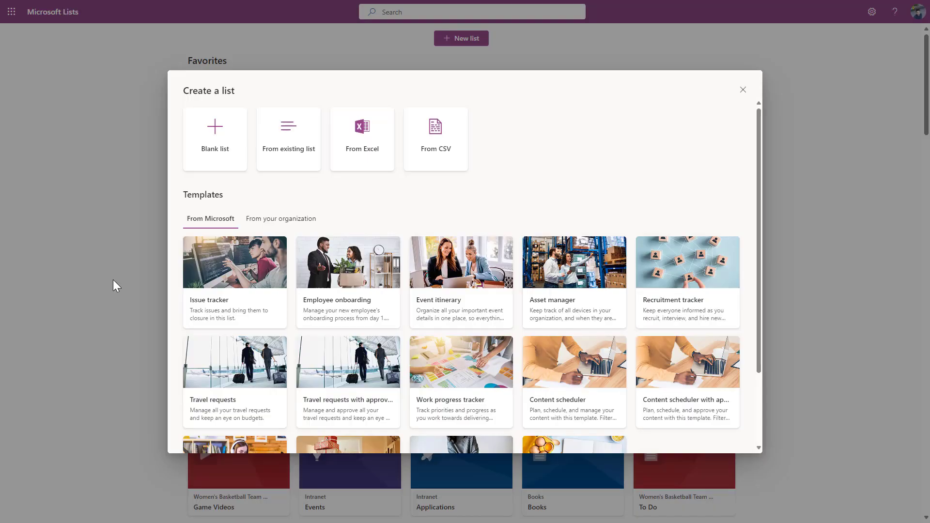
scroll("down", 3)
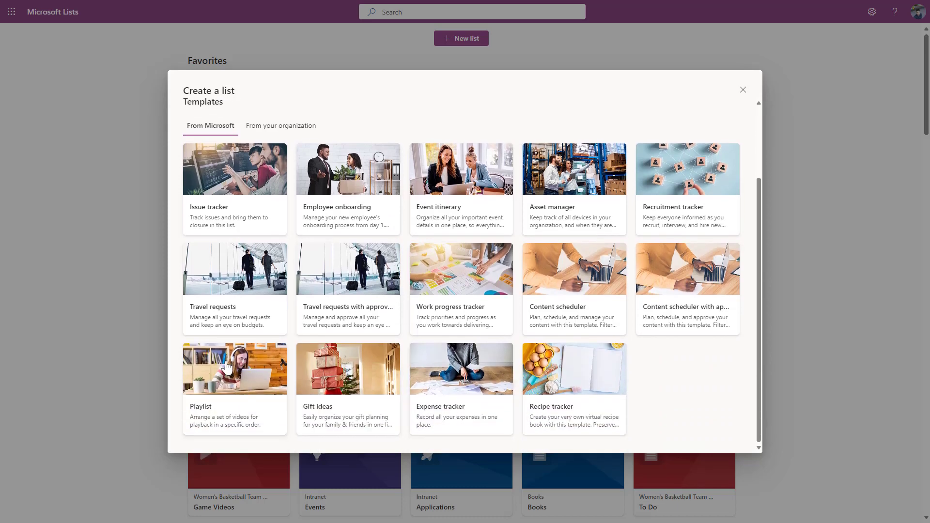
left_click(234, 369)
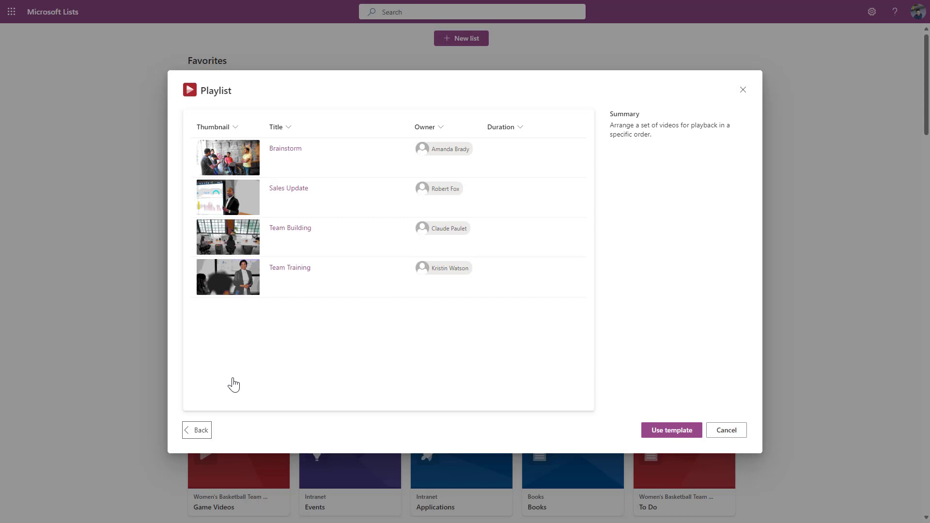
mouse_move(511, 441)
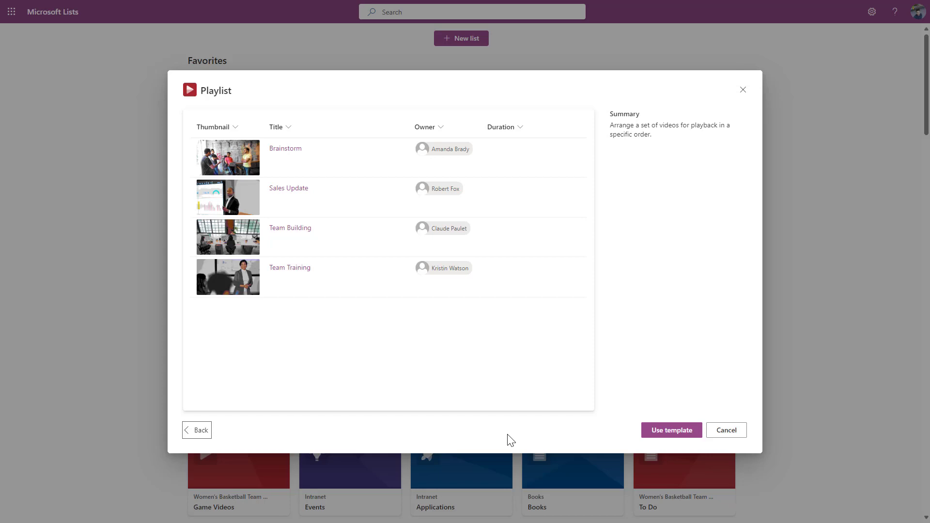
mouse_move(709, 452)
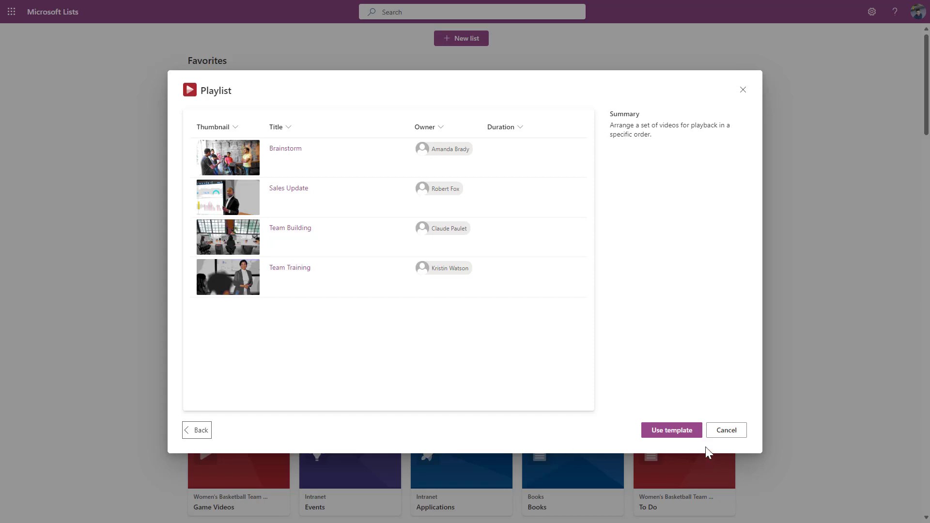
left_click(671, 430)
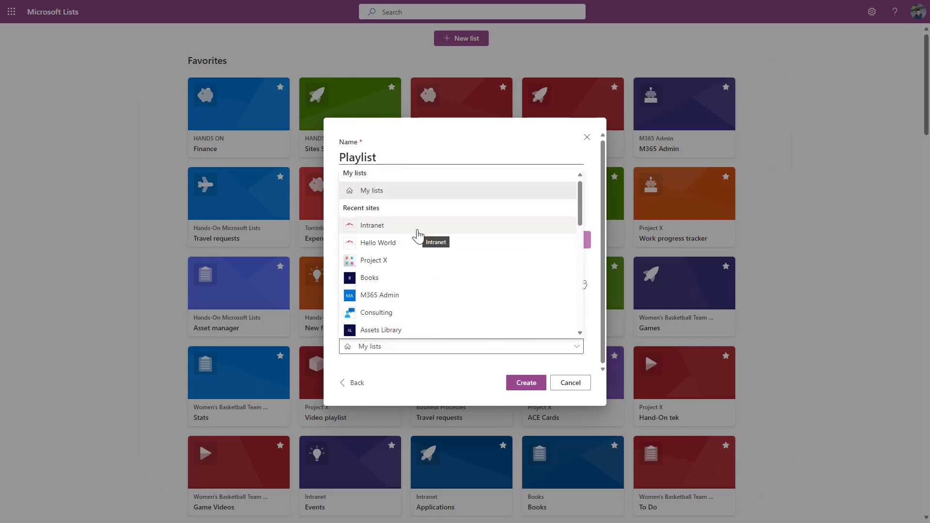
- Save the Playlist list to the Intranet site and create it
left_click(372, 225)
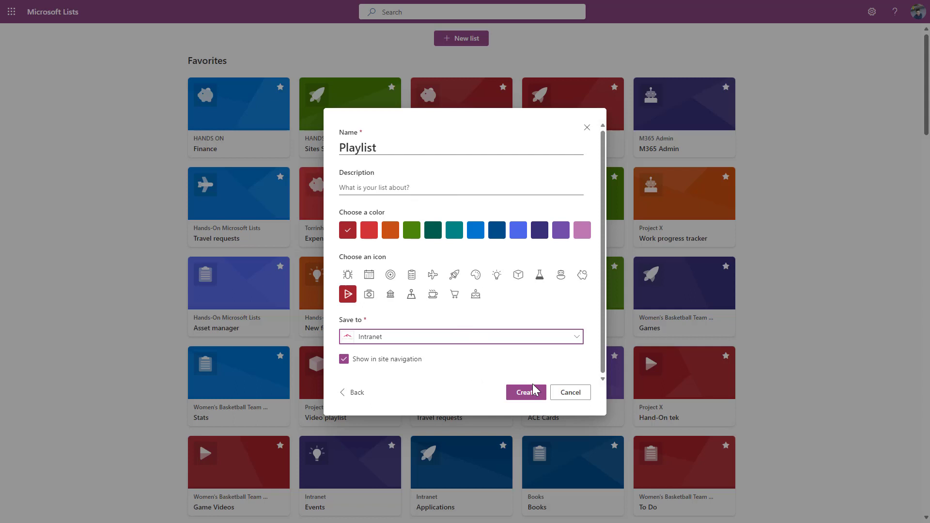
left_click(526, 392)
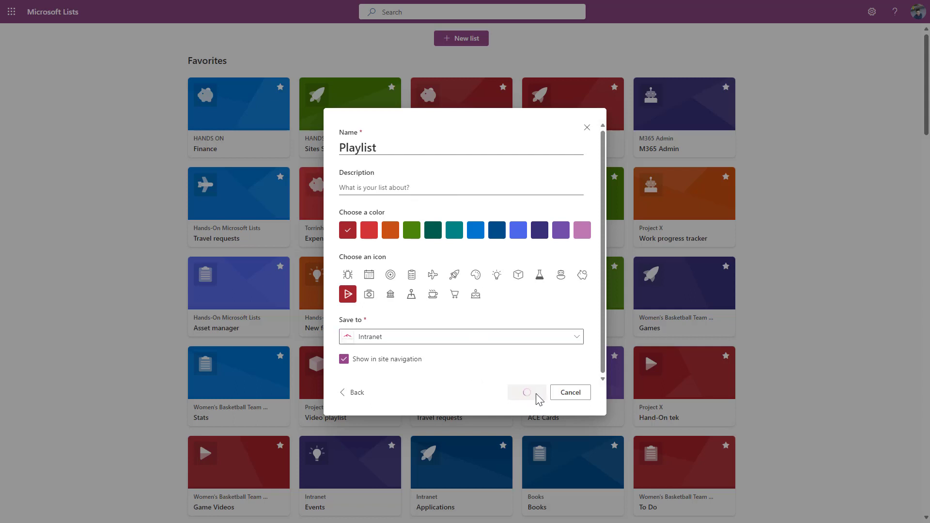
left_click(525, 392)
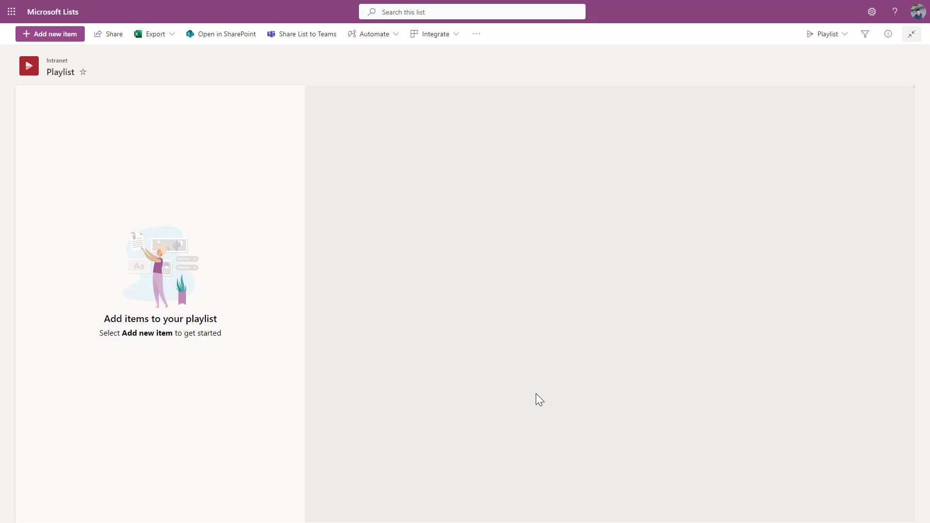
mouse_move(50, 34)
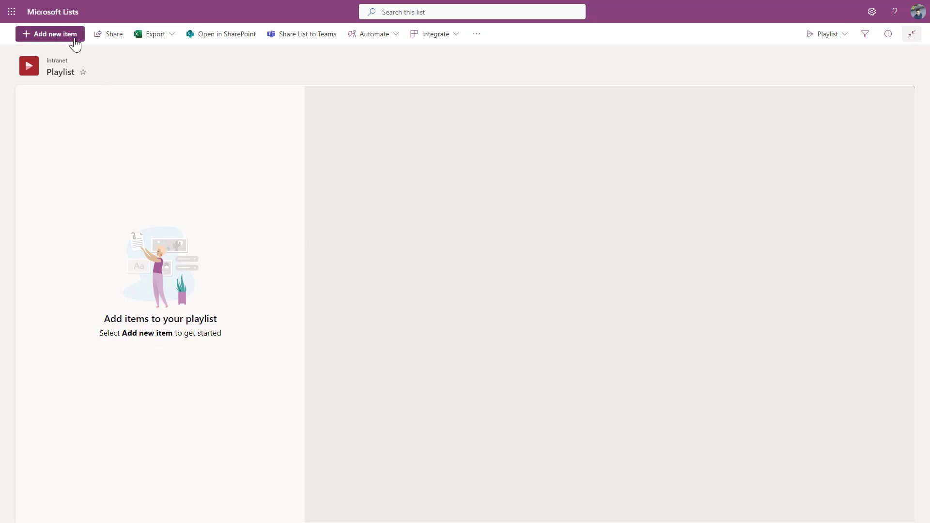
- Add GrandCanyon.mp4, Alpes.mp4 and Mountains.mp4 from Recent files to the Playlist
left_click(50, 34)
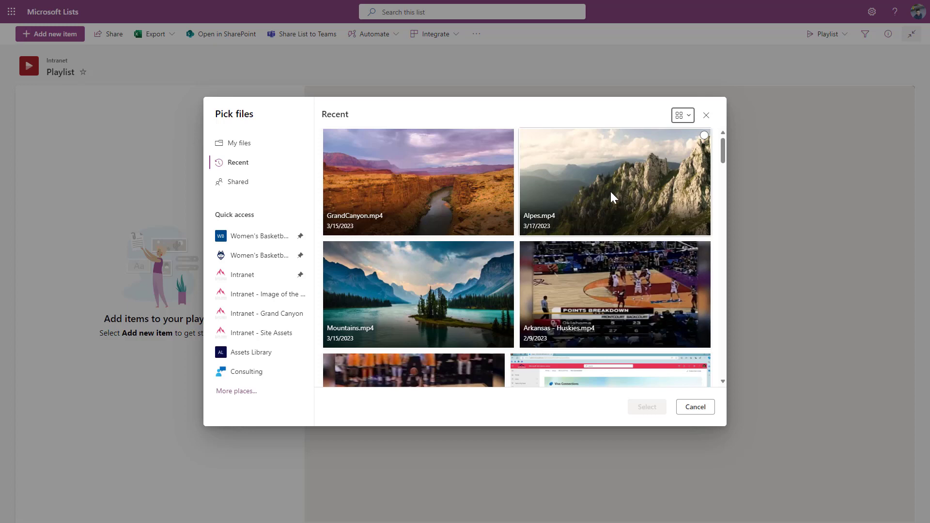
mouse_move(612, 200)
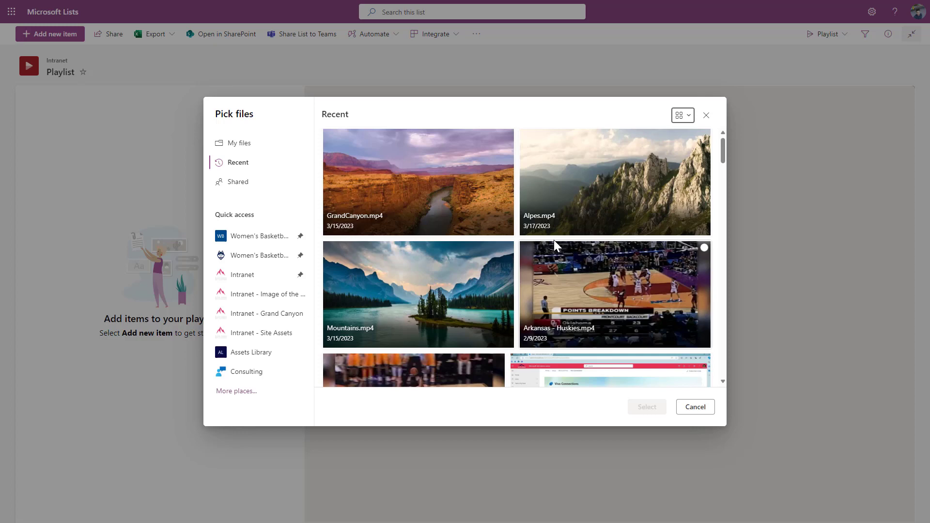
scroll("down", 3)
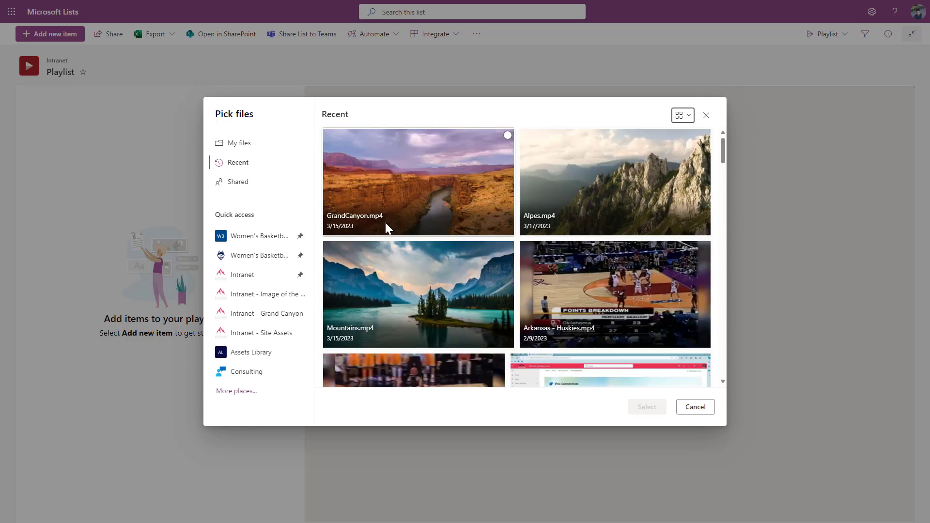
mouse_move(383, 232)
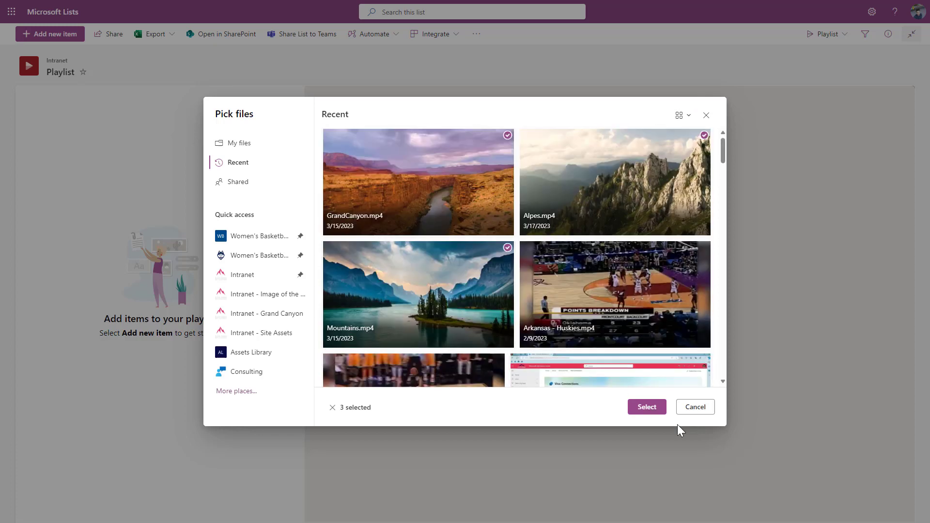
left_click(646, 407)
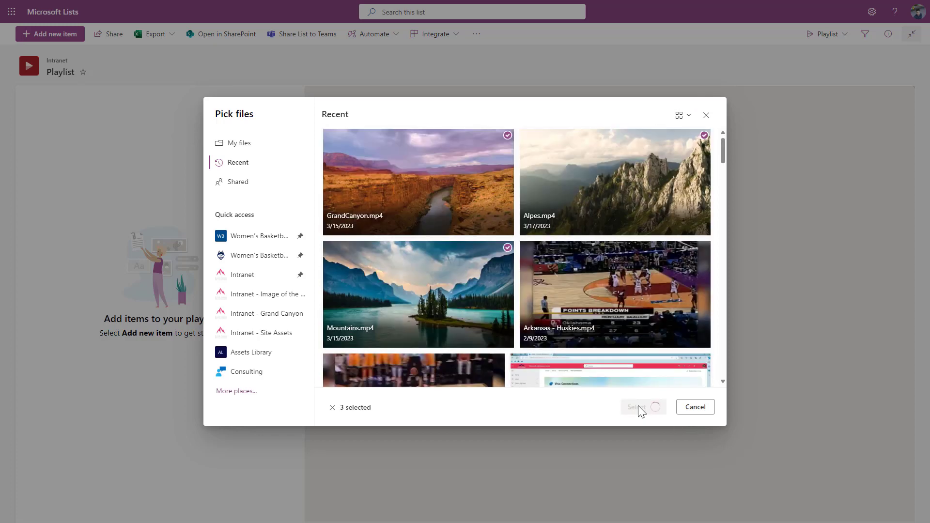
left_click(642, 408)
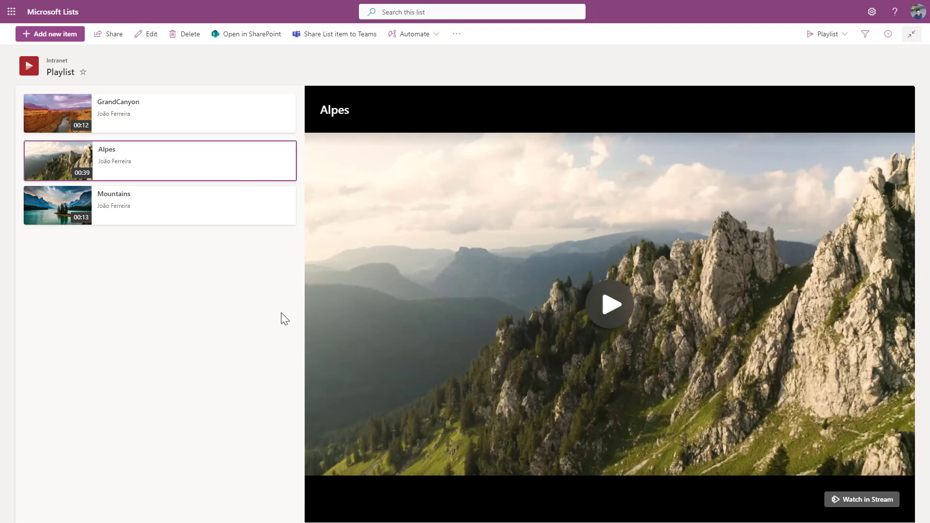
mouse_move(207, 264)
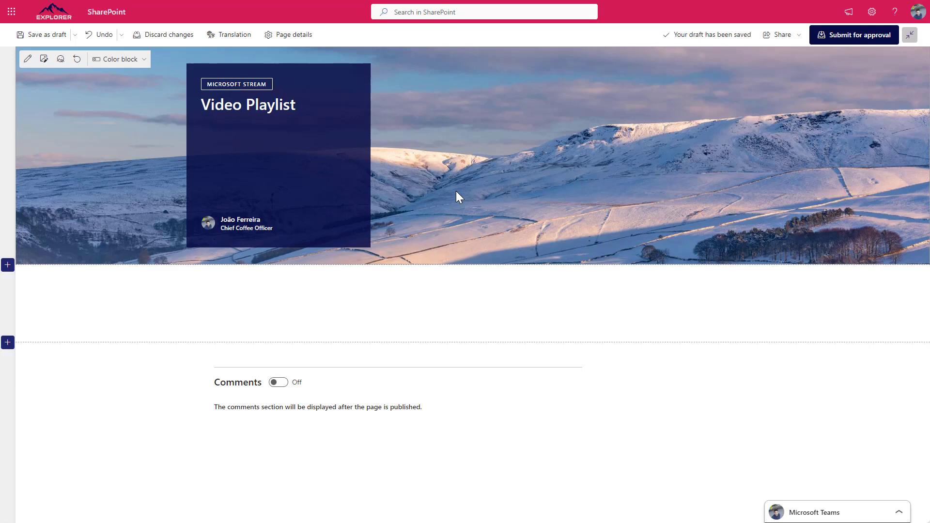
mouse_move(502, 288)
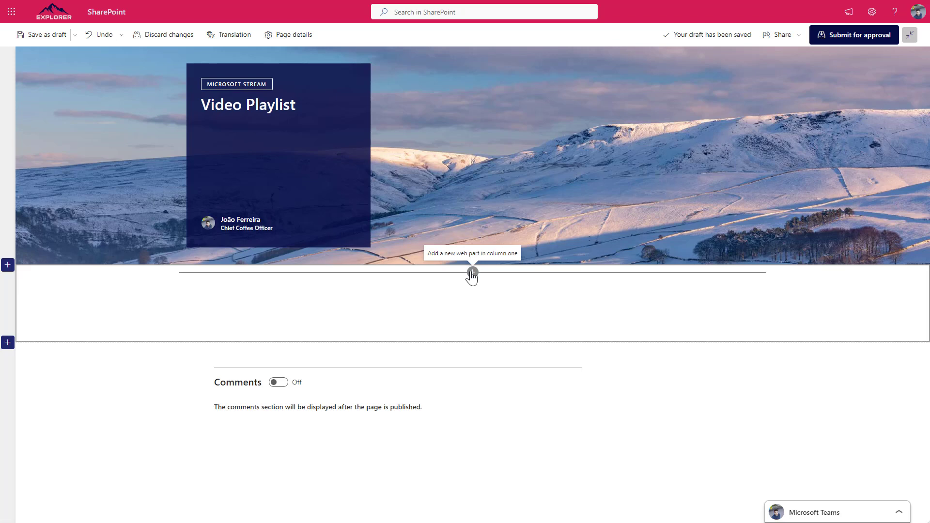
- Insert a List web part in the empty section and point it at the Playlist list
left_click(471, 275)
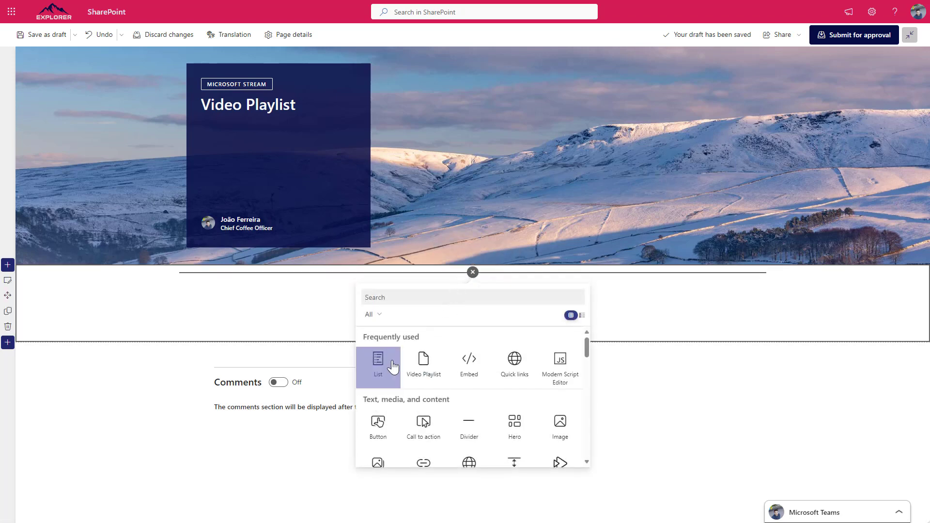
left_click(378, 362)
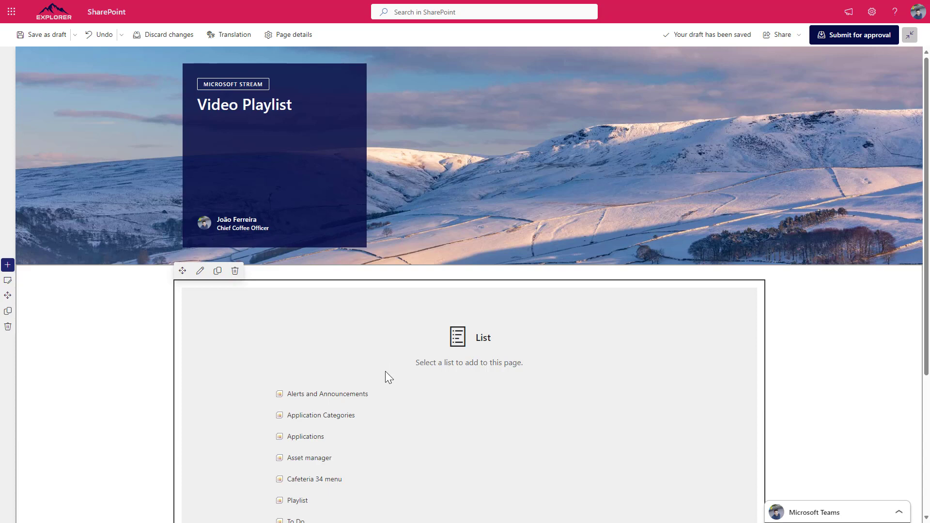
scroll("down", 3)
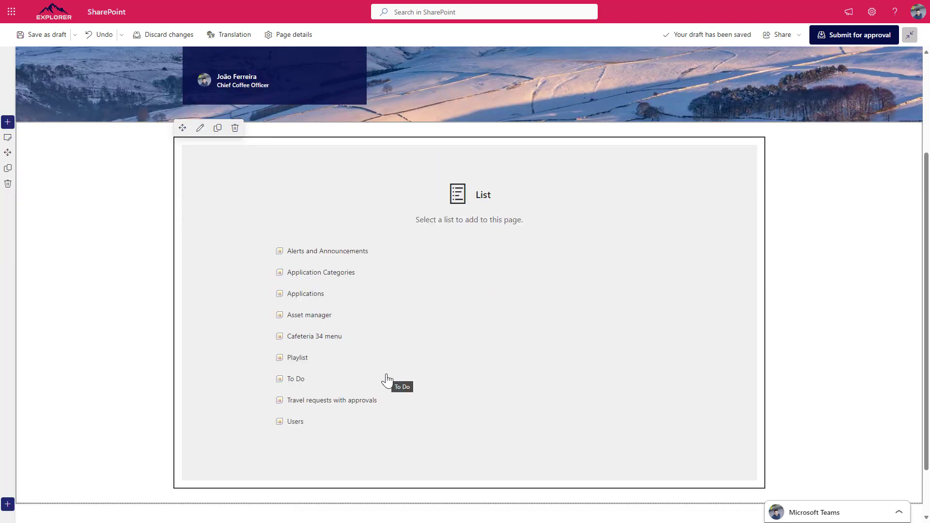
mouse_move(291, 362)
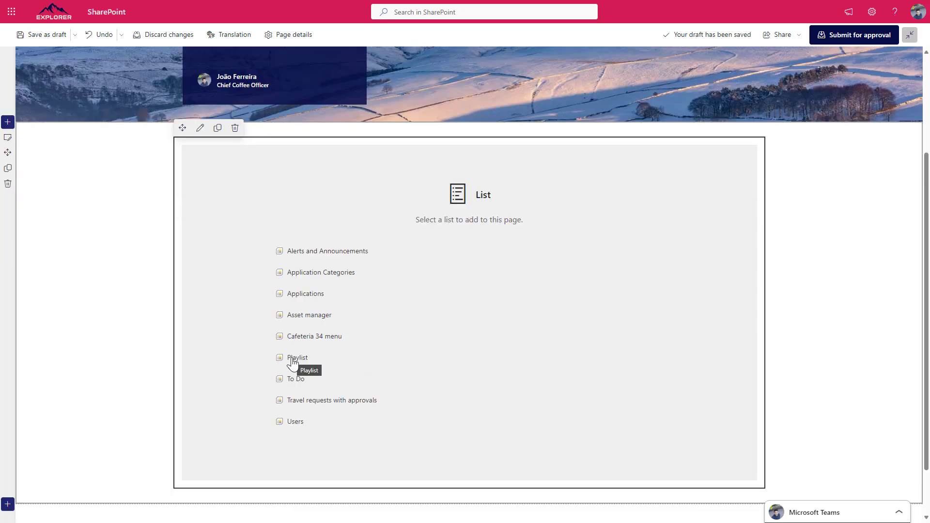
left_click(298, 358)
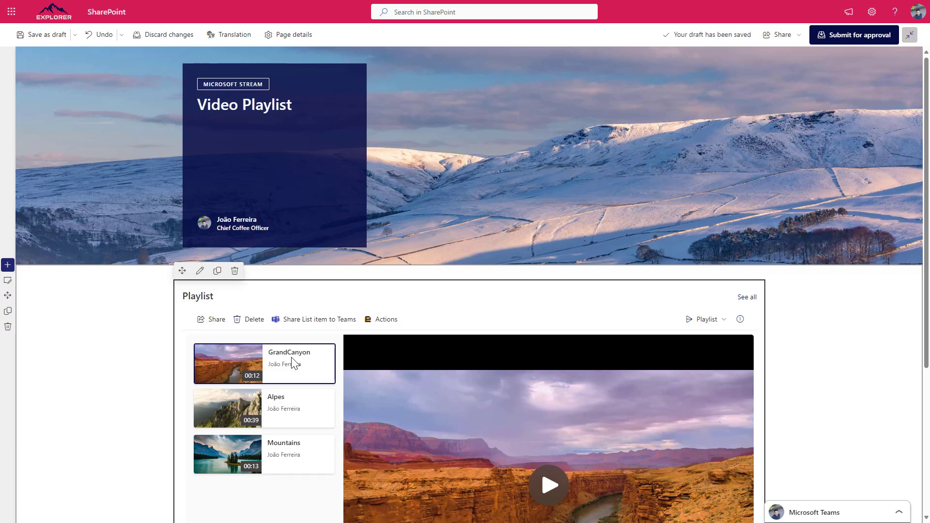
scroll("down", 3)
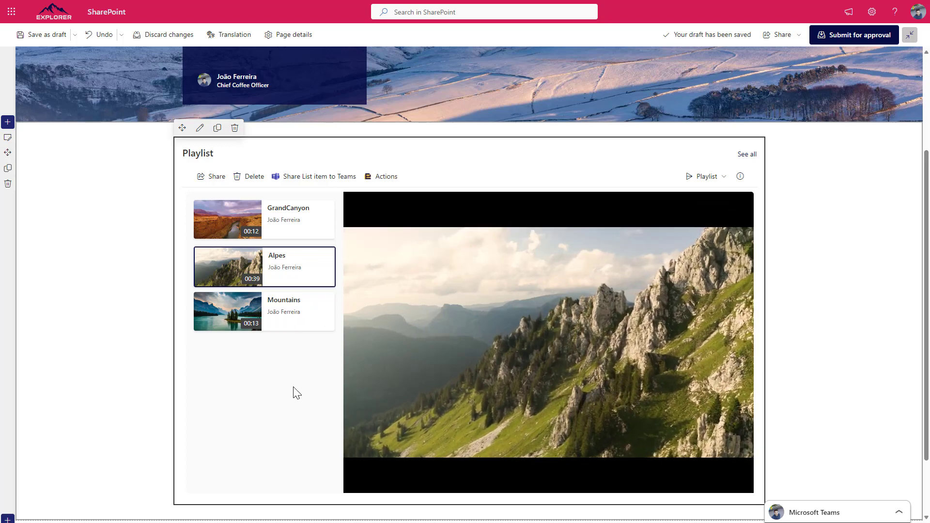
mouse_move(200, 128)
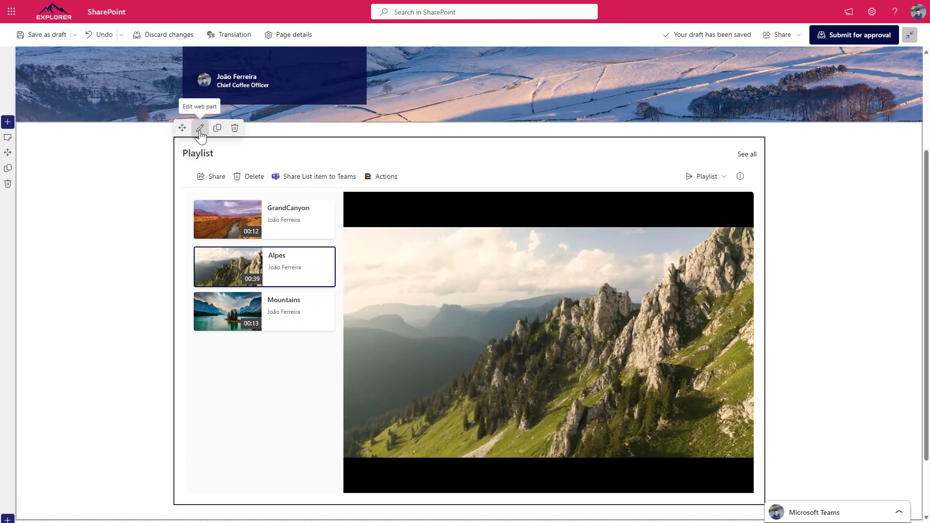
- Turn on Hide command bar and Hide 'See all' button for the playlist, then apply
left_click(200, 128)
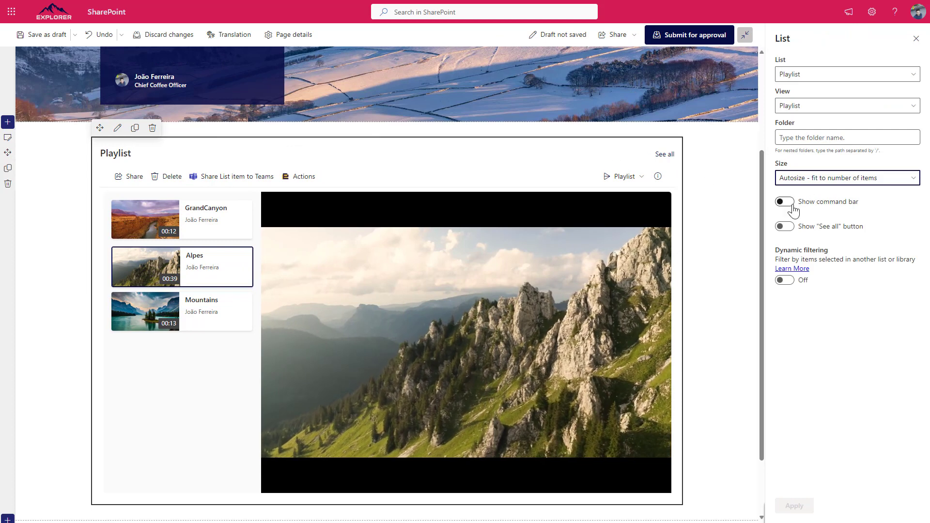
left_click(784, 202)
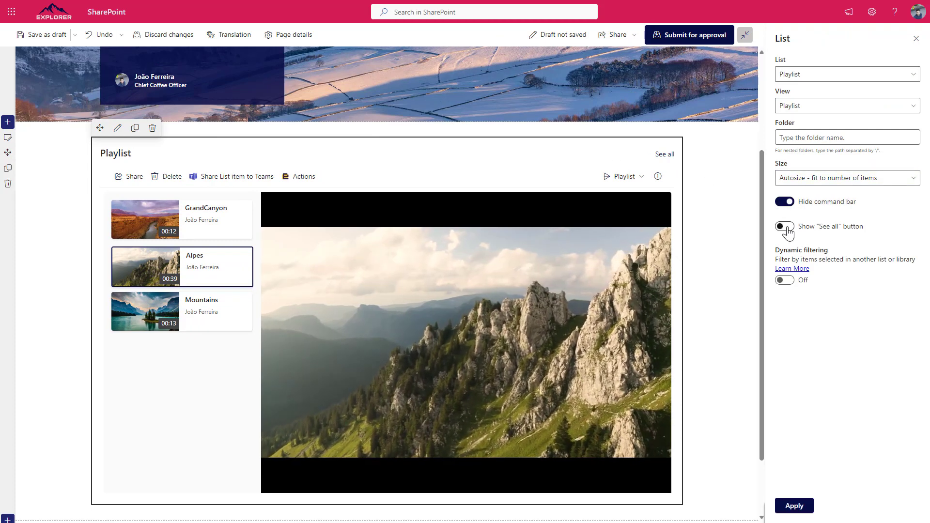
left_click(783, 227)
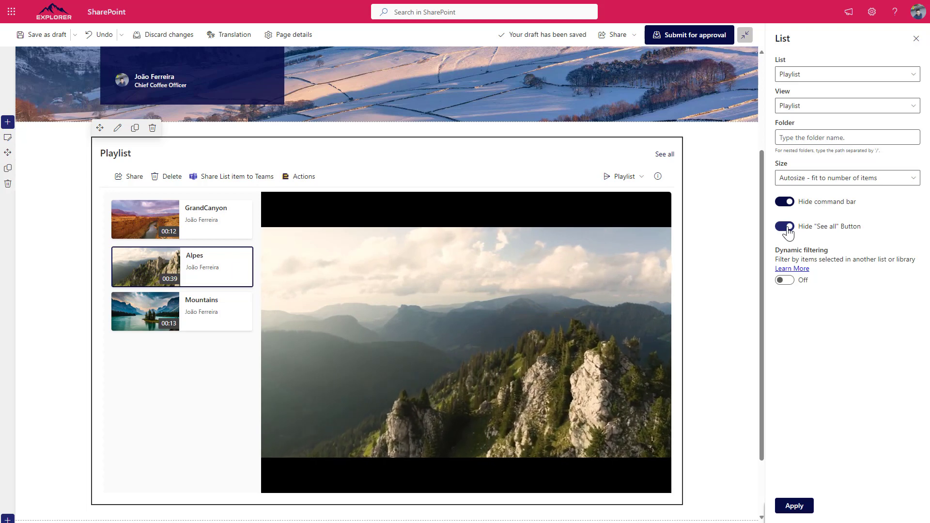
left_click(784, 227)
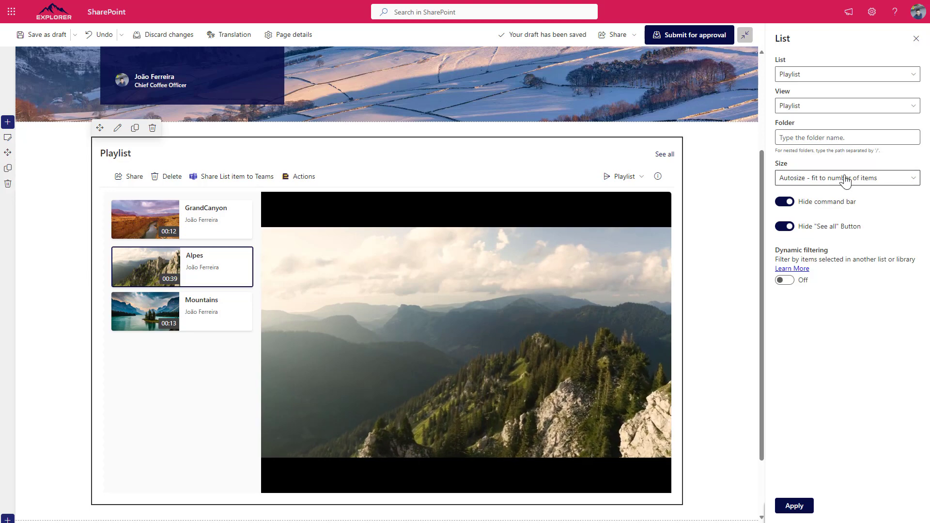
left_click(915, 38)
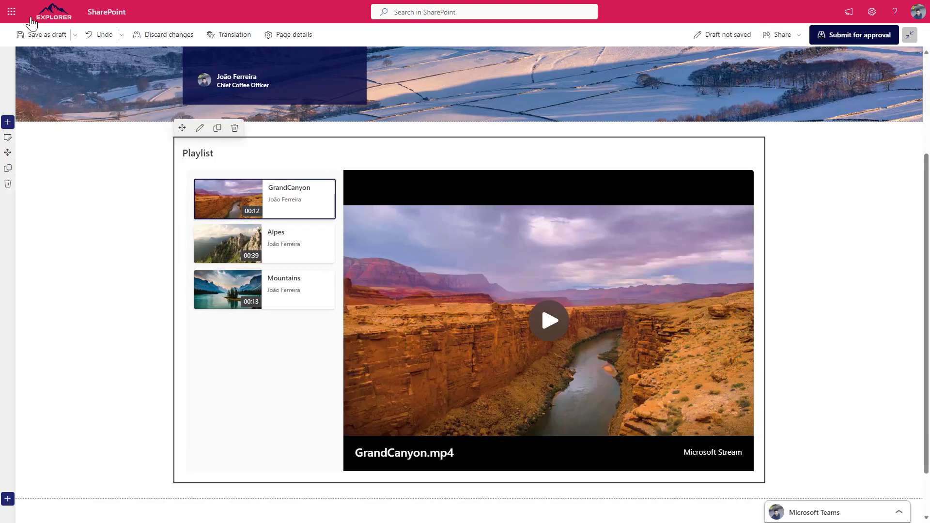
- Save the page as a draft, then test playback of GrandCanyon, Alpes and Mountains
left_click(46, 35)
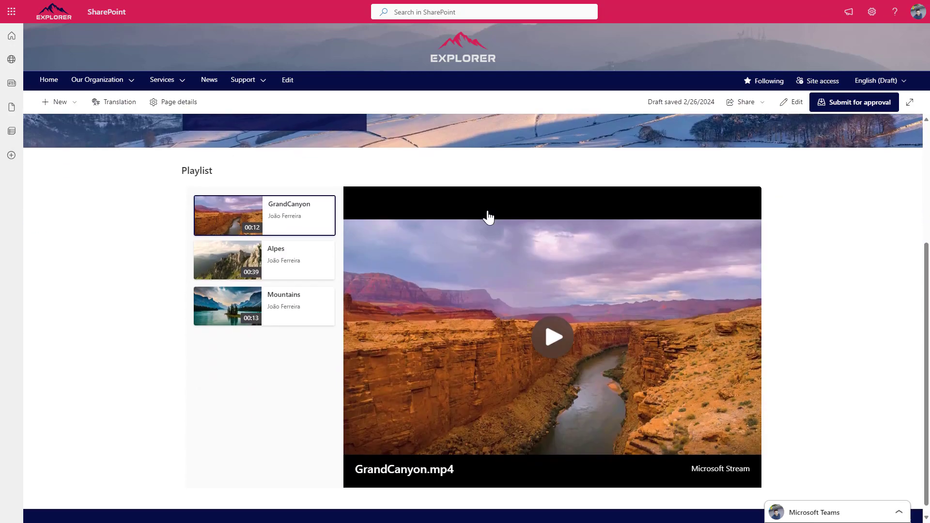
scroll("down", 3)
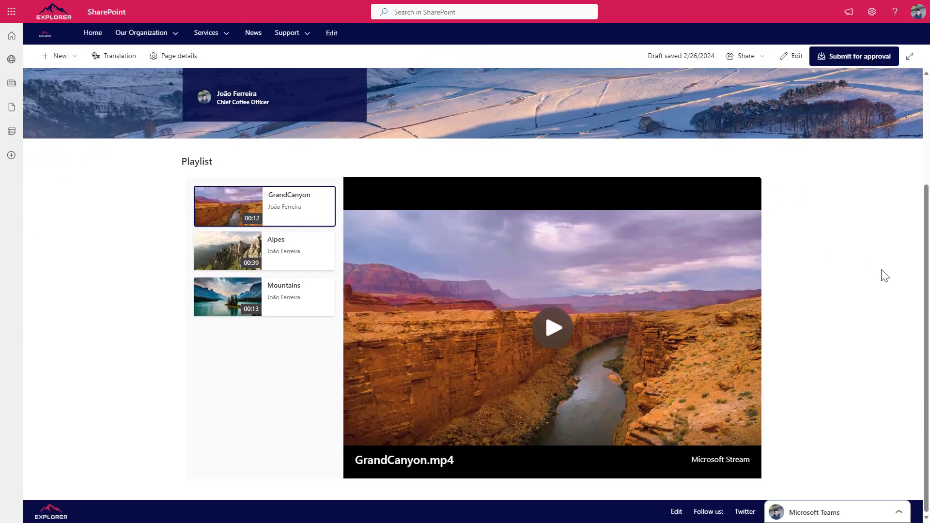
mouse_move(609, 375)
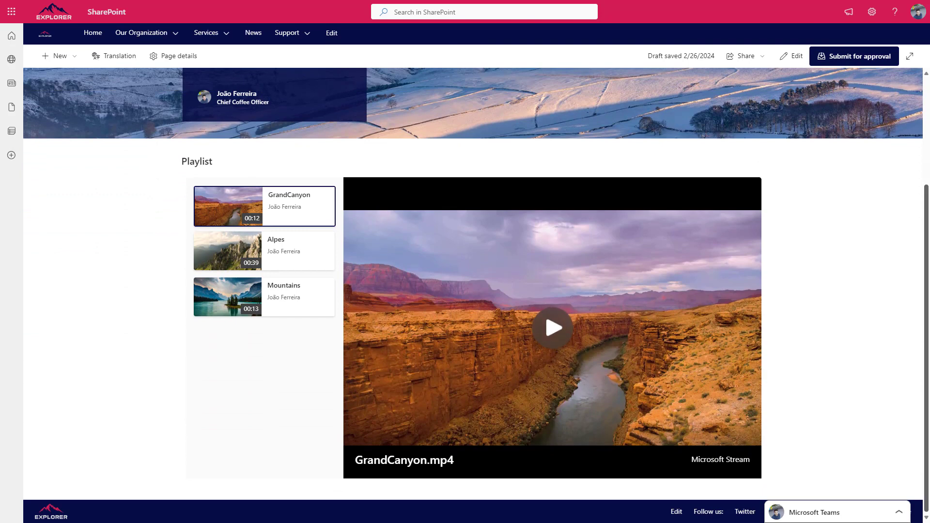
mouse_move(642, 289)
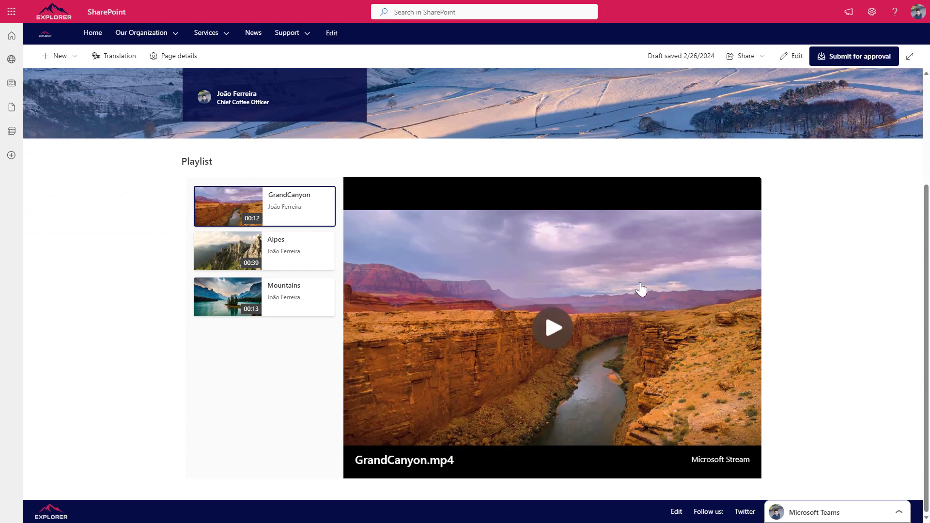
left_click(551, 327)
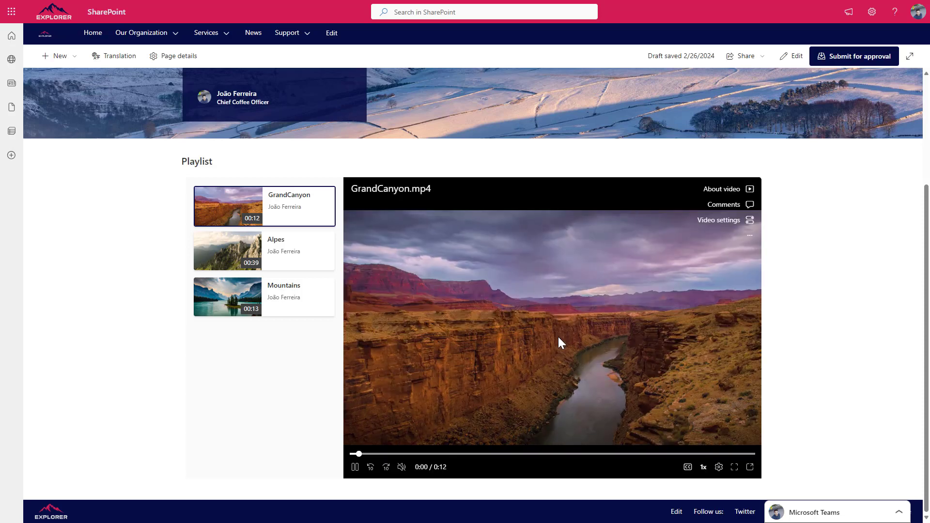
left_click(264, 253)
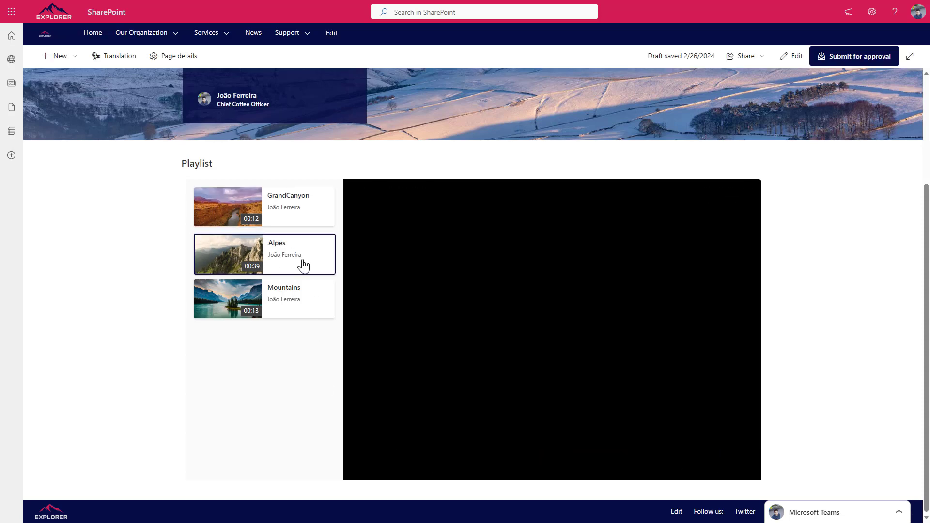
mouse_move(634, 427)
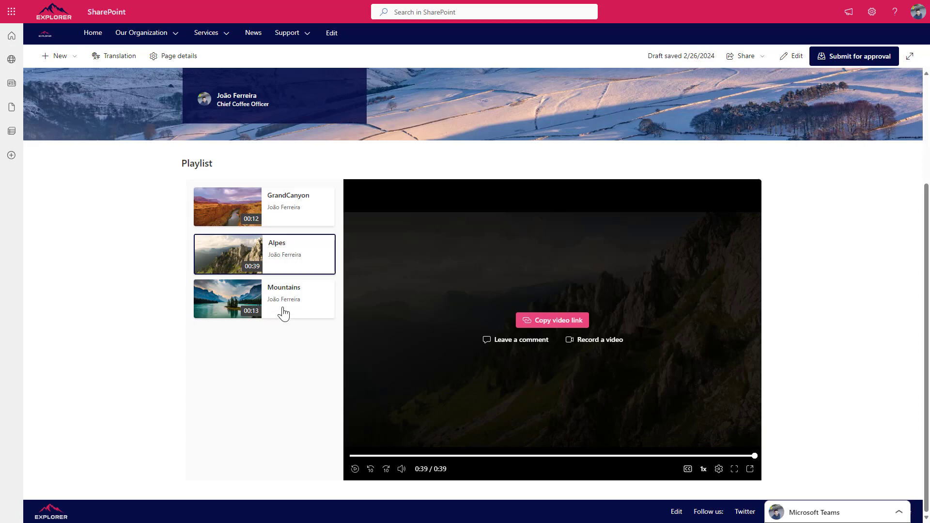
left_click(264, 299)
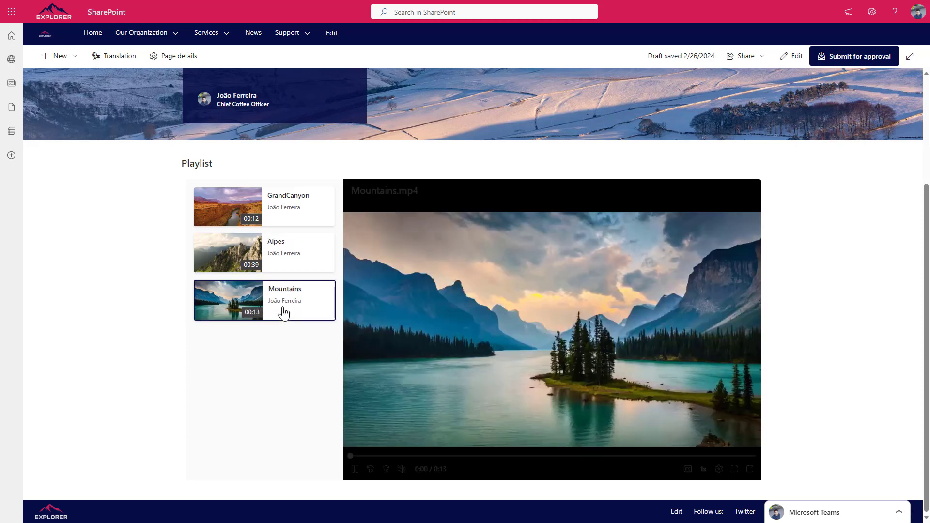
left_click(355, 469)
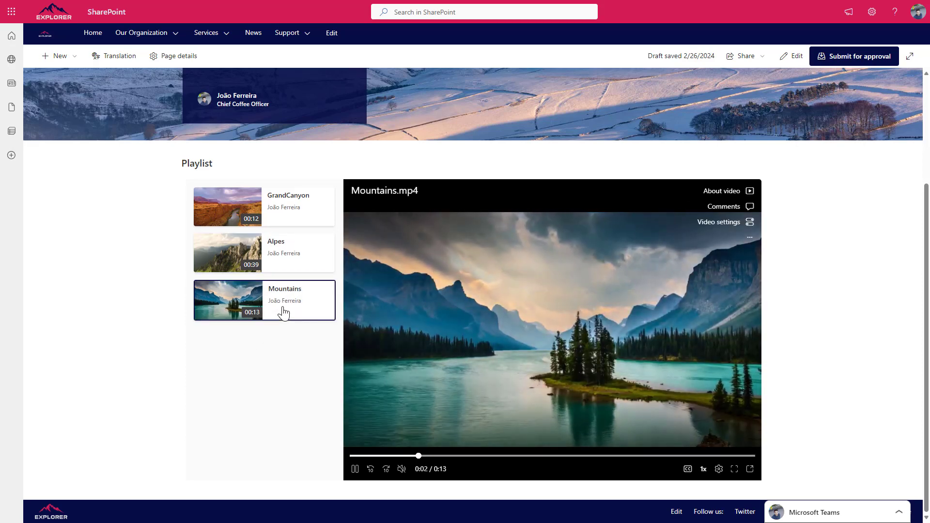